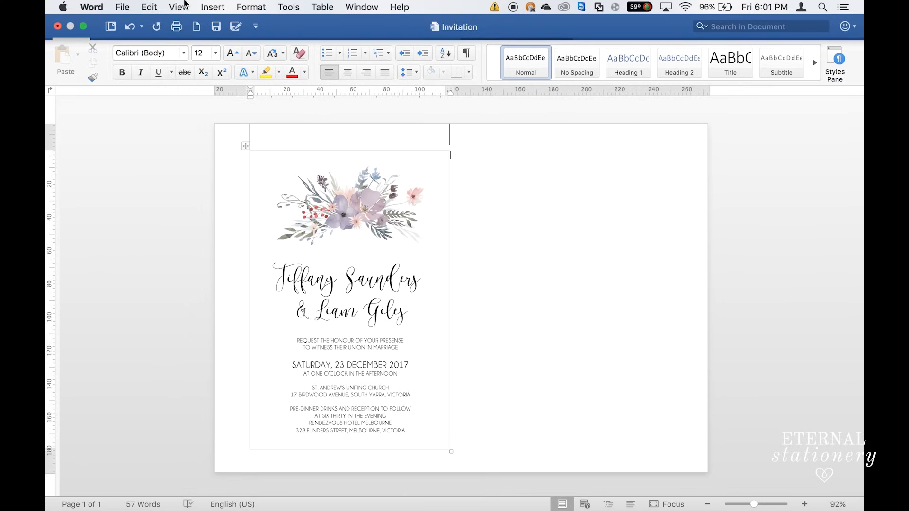
Start a new blank document, set its orientation to Landscape and check the paper size list
click(122, 6)
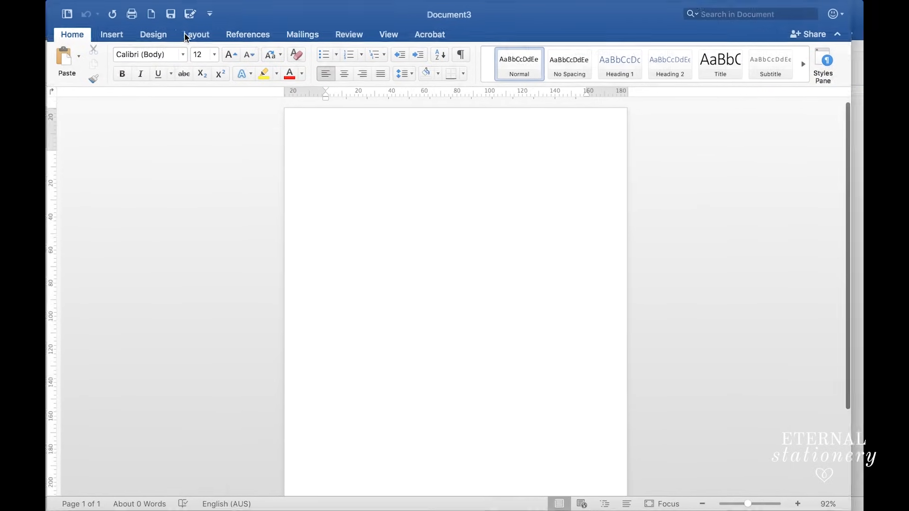
click(197, 34)
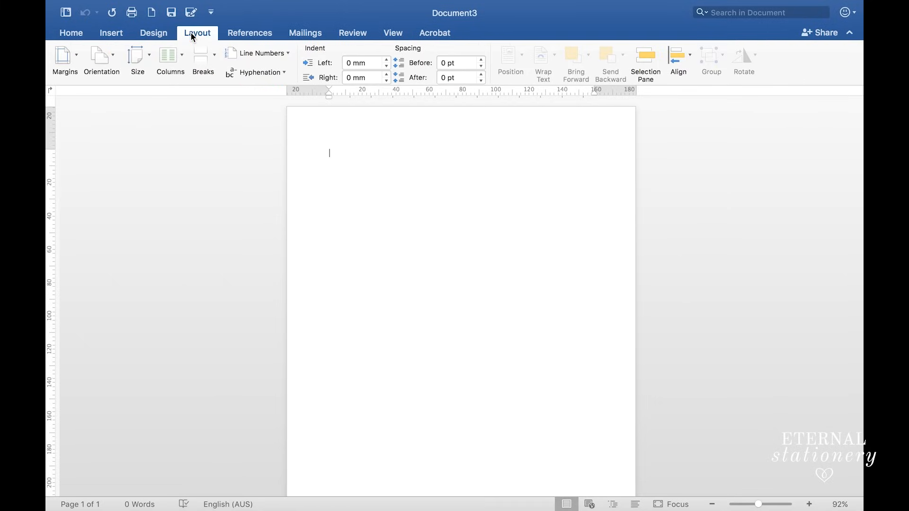
click(101, 57)
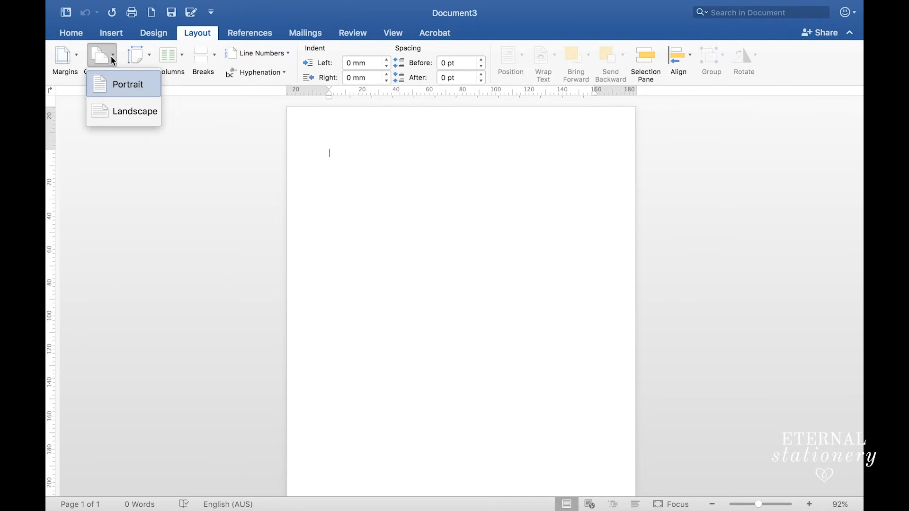
mouse_move(123, 110)
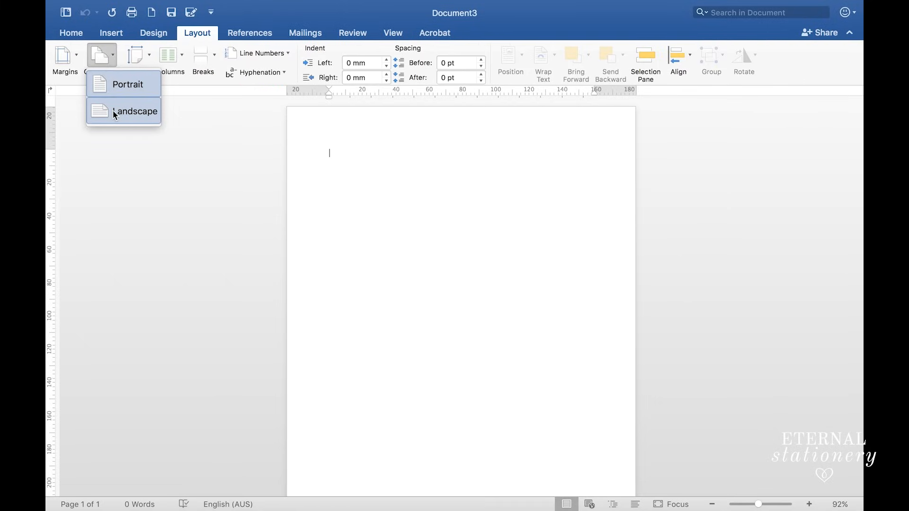
click(135, 110)
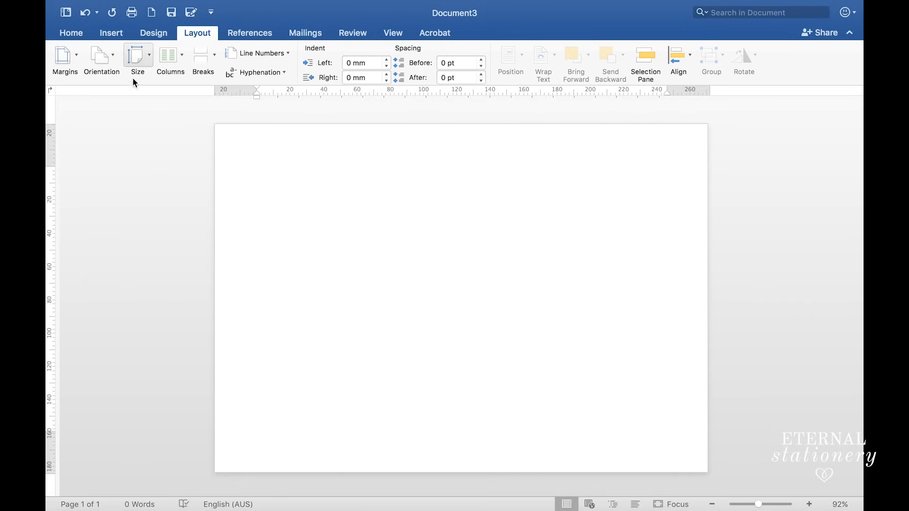
click(137, 58)
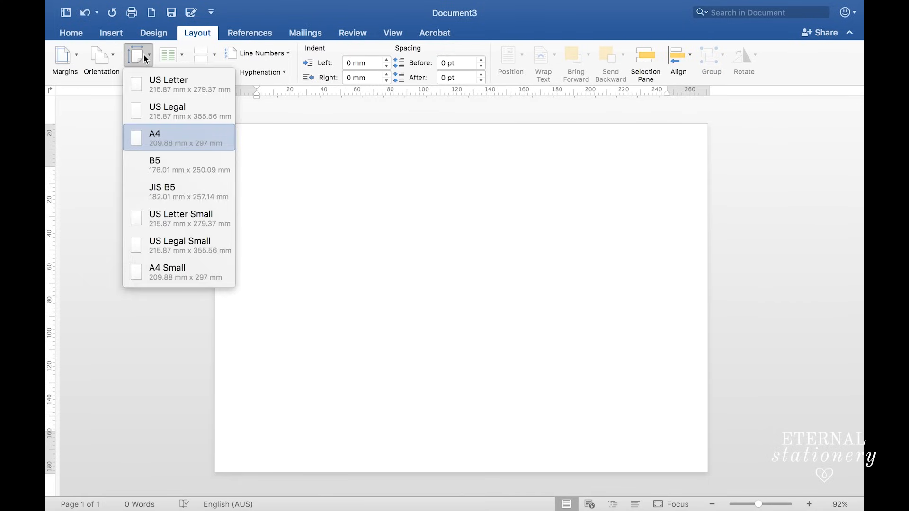
mouse_move(135, 63)
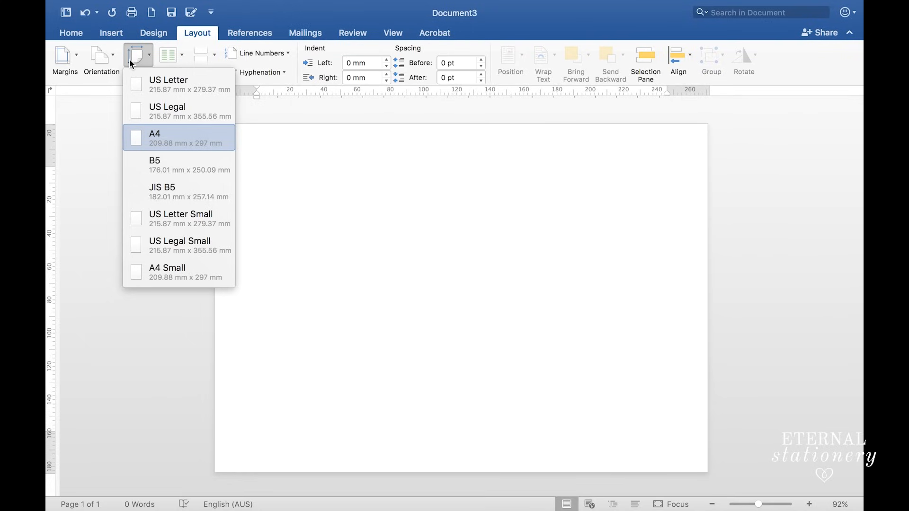
mouse_move(168, 85)
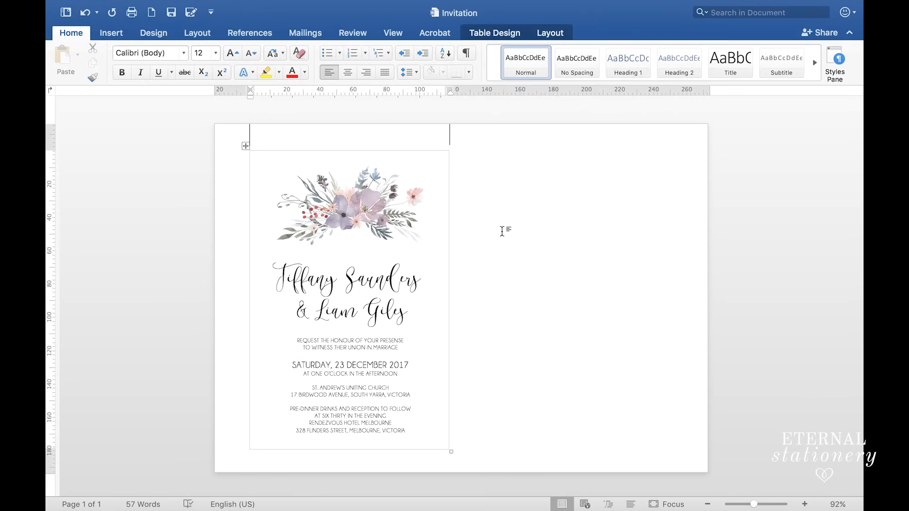
click(348, 292)
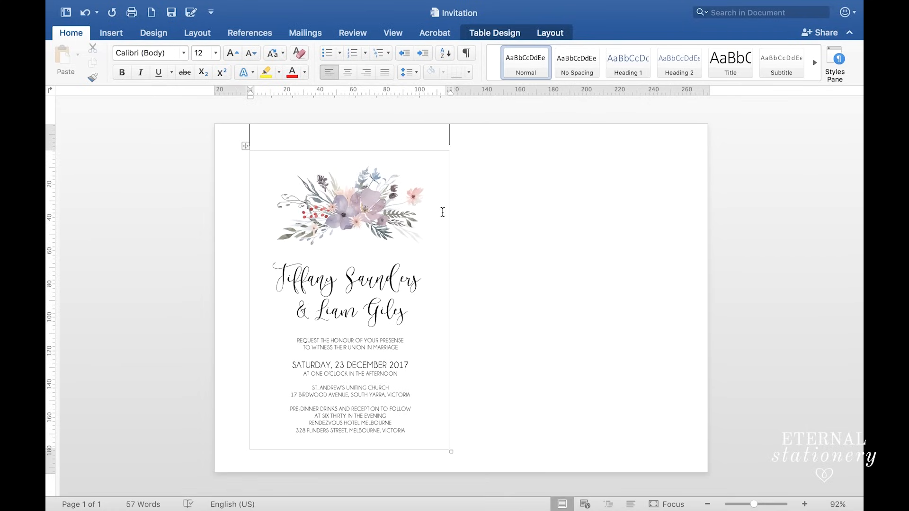
mouse_move(258, 148)
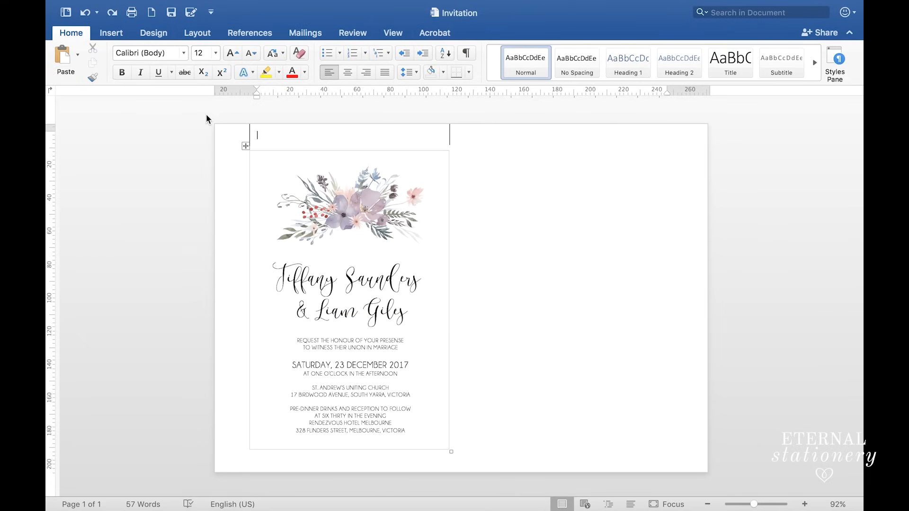
Insert a one-cell (1x1) table into the document
click(111, 32)
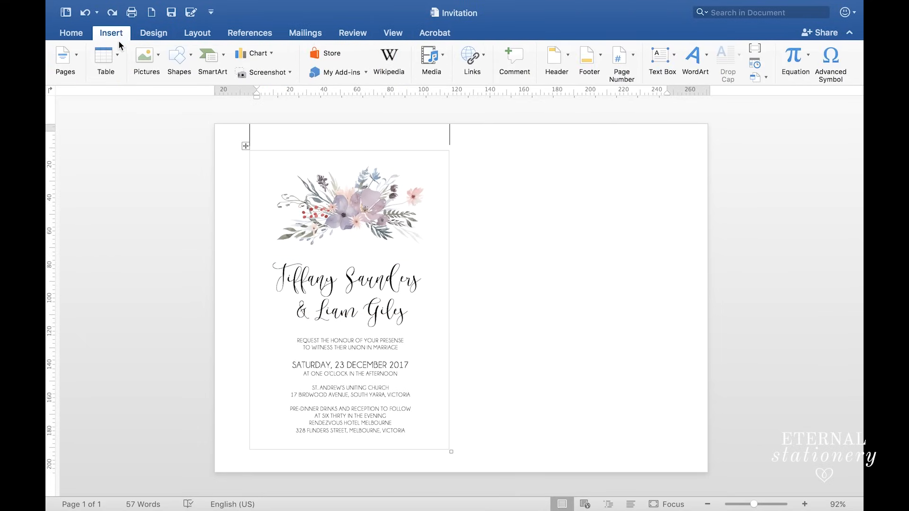
click(105, 56)
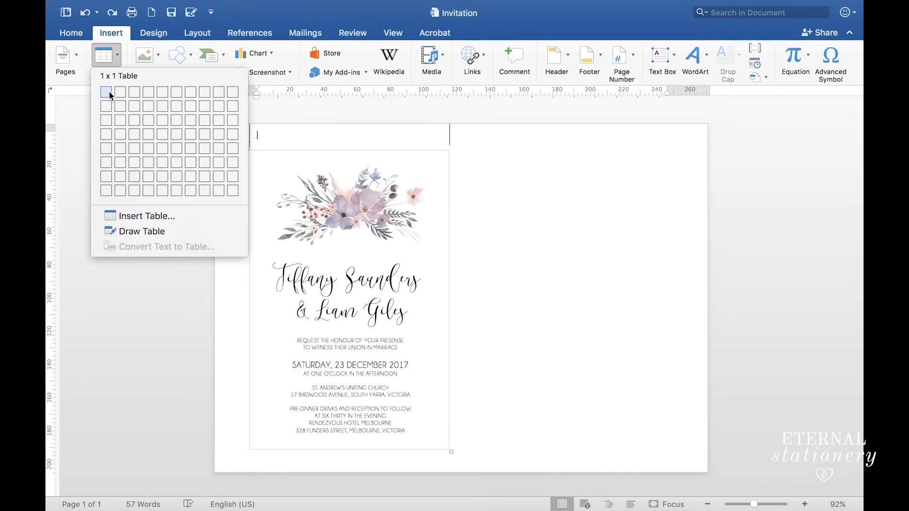
click(106, 92)
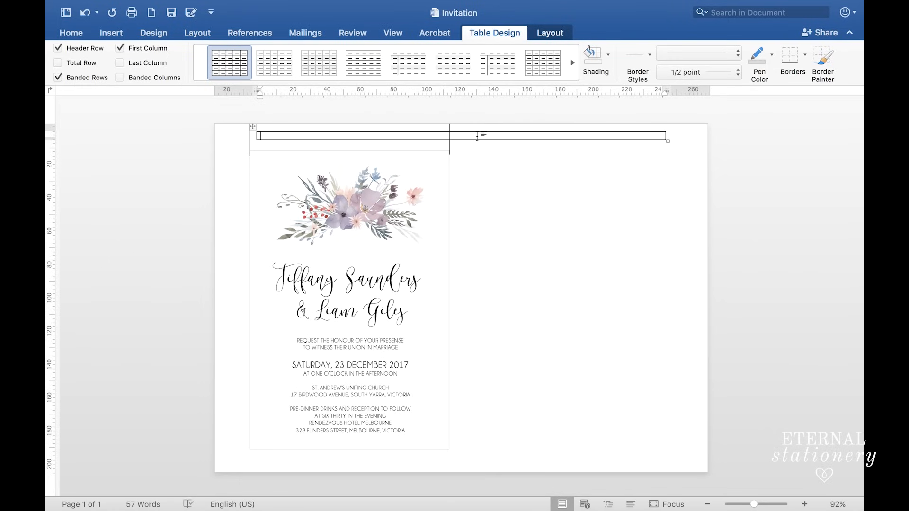
In Table Properties set preferred width 120 mm and row height 180 mm, then apply
right_click(479, 135)
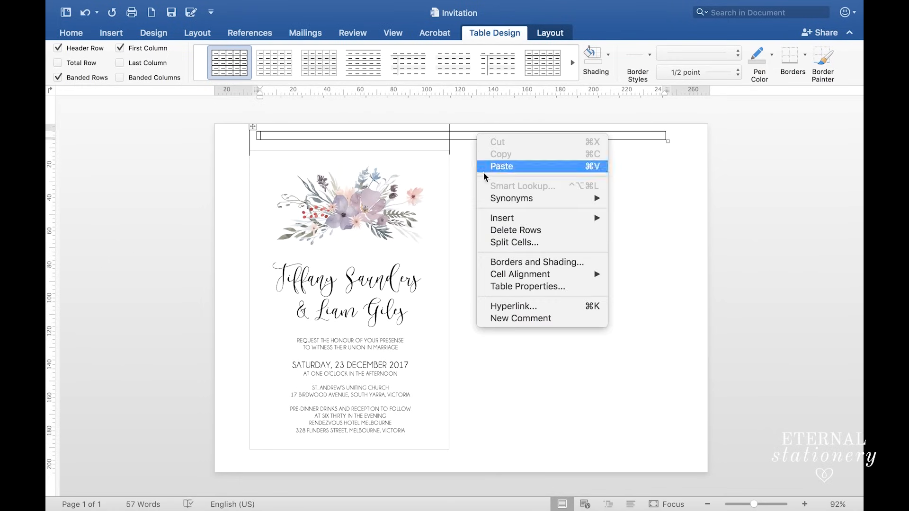
mouse_move(512, 286)
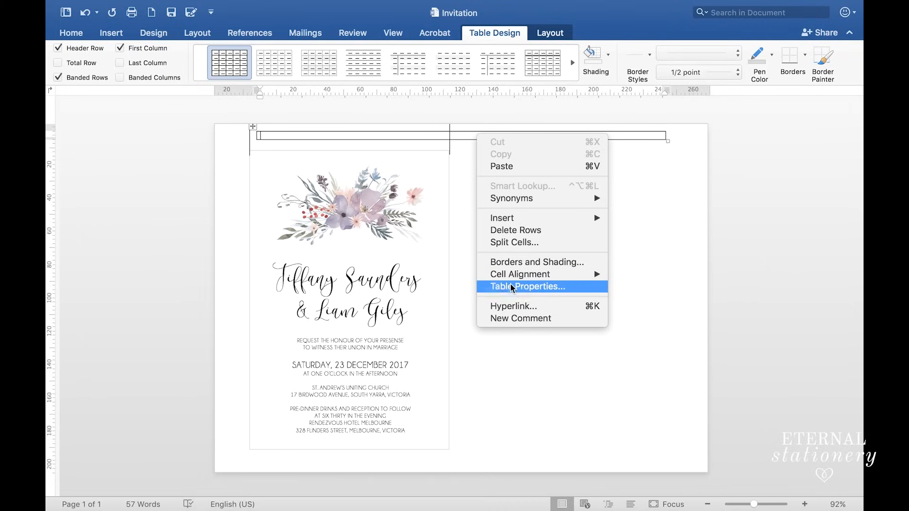
click(526, 286)
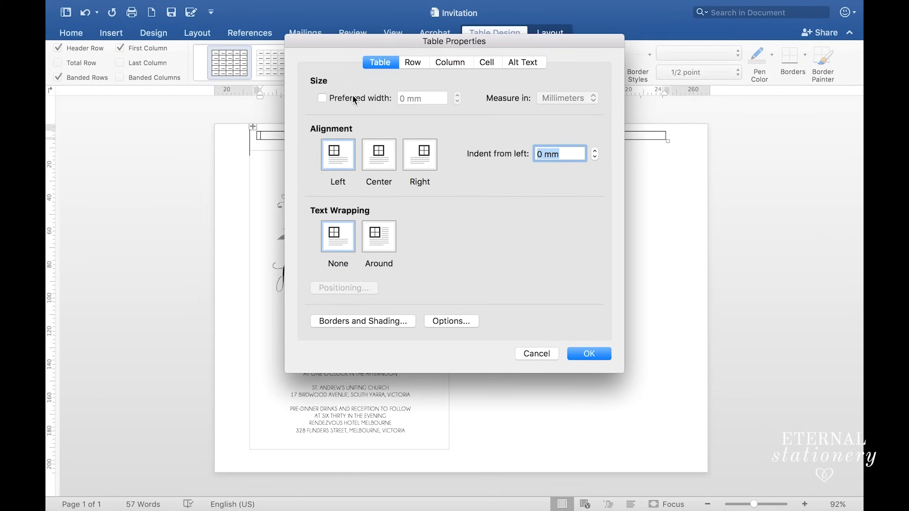
click(322, 97)
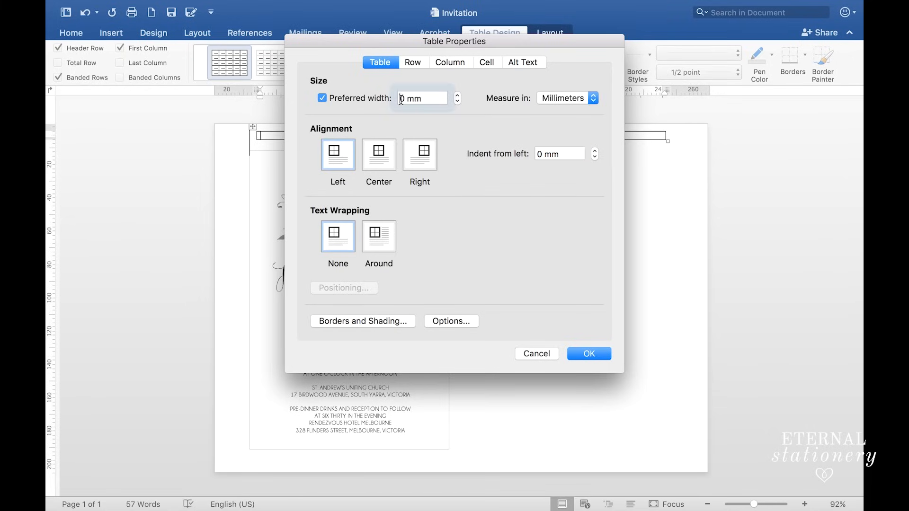
text(120)
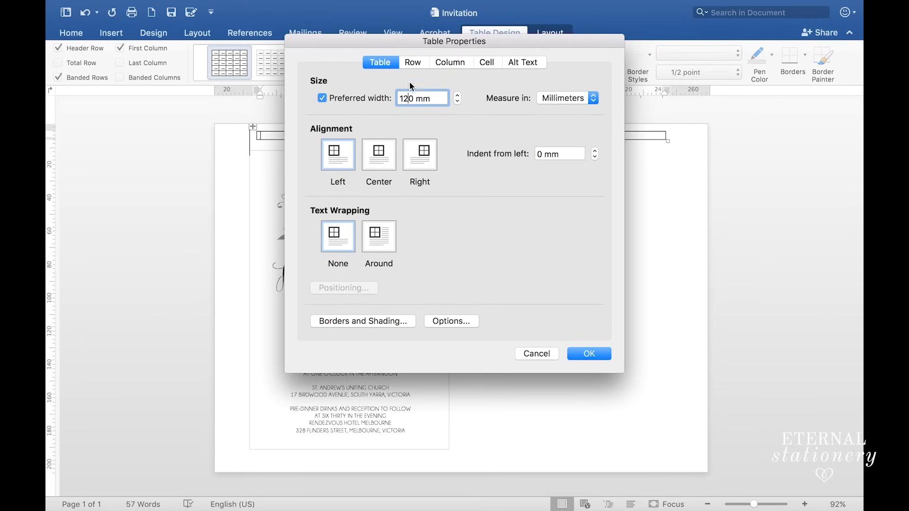
click(411, 63)
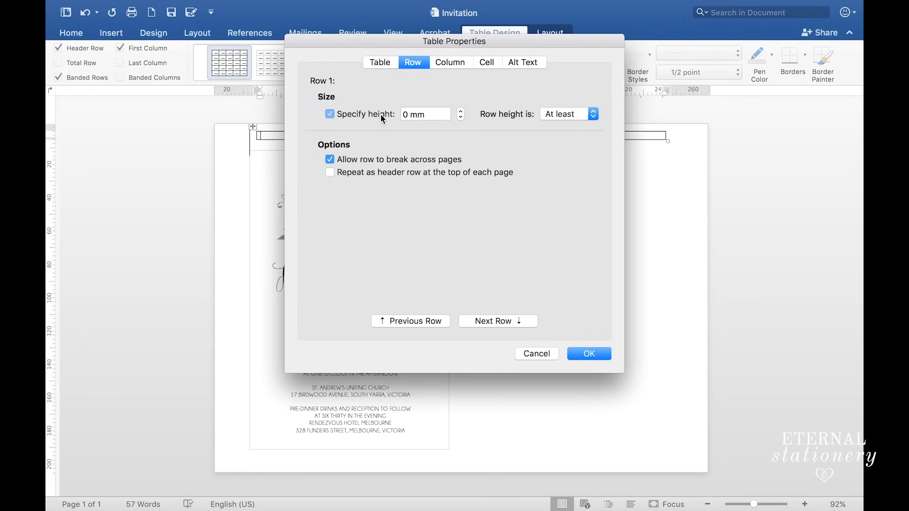
text(180)
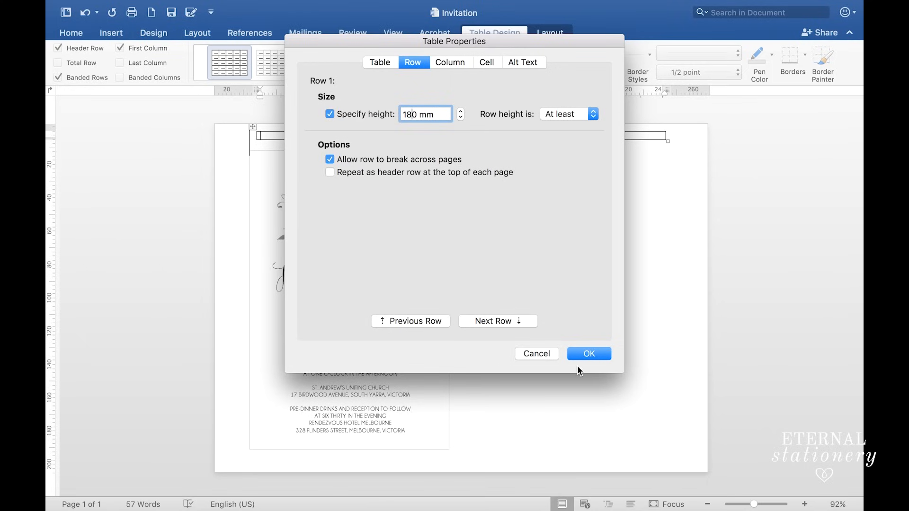
click(588, 353)
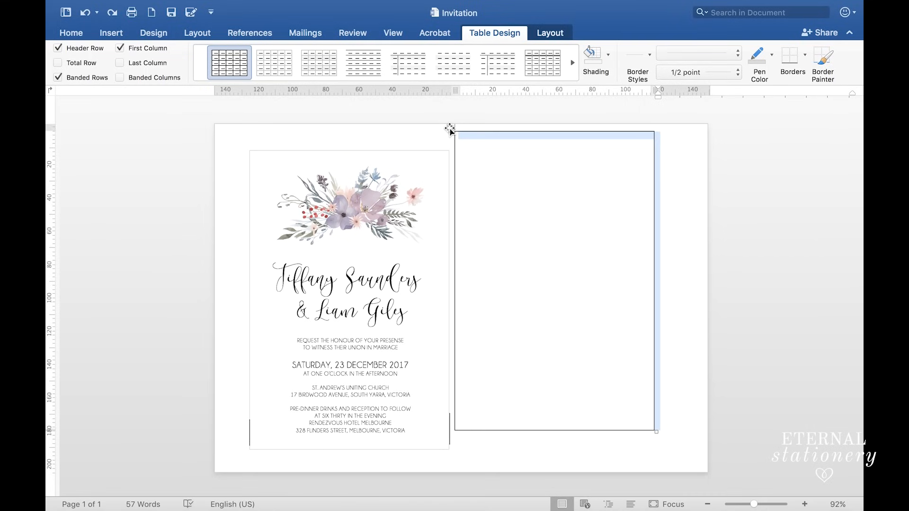
mouse_move(450, 127)
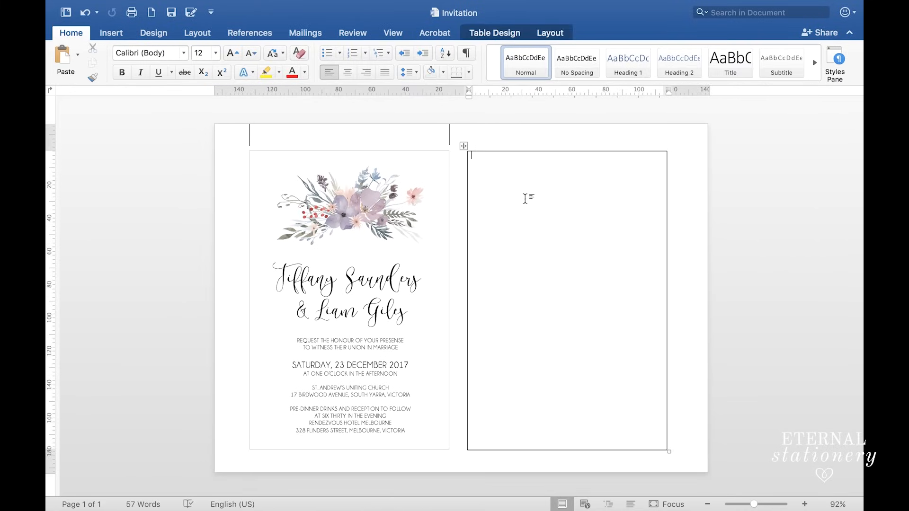
mouse_move(427, 270)
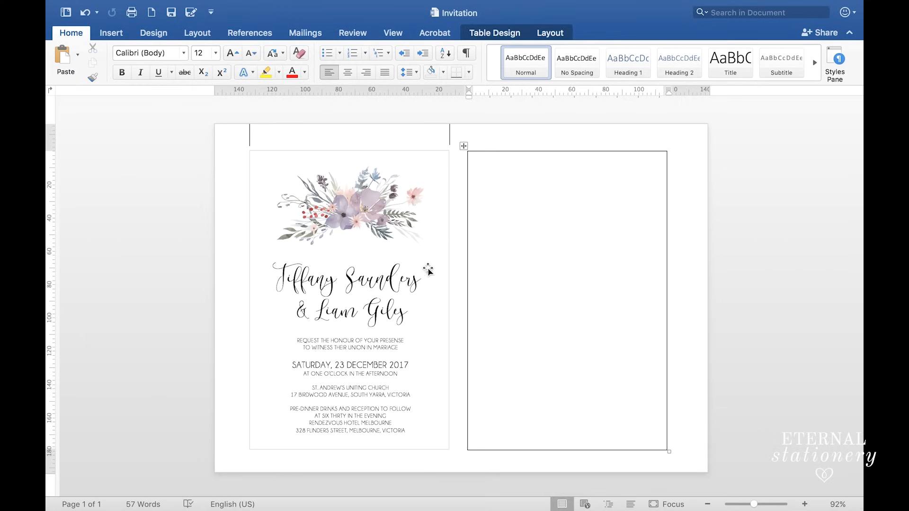
Draw a new horizontal text box in the upper part of the blank right-hand cell
click(347, 284)
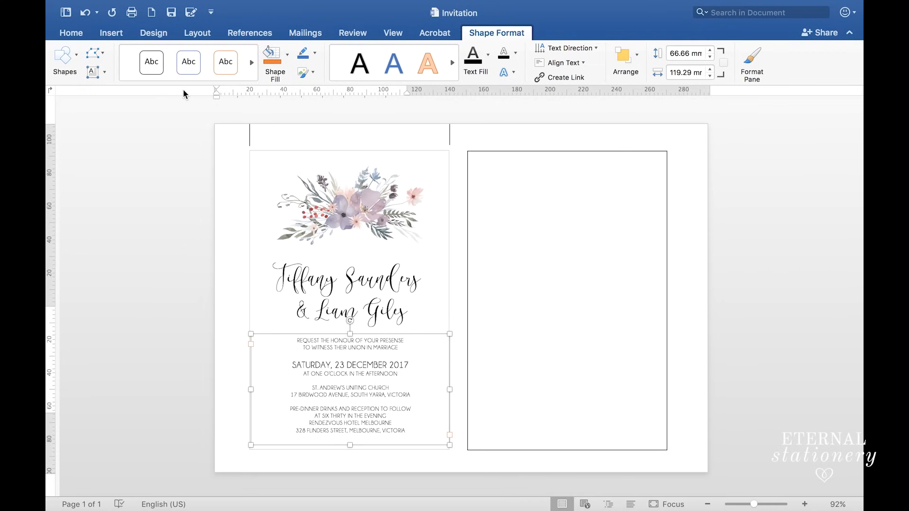
click(111, 32)
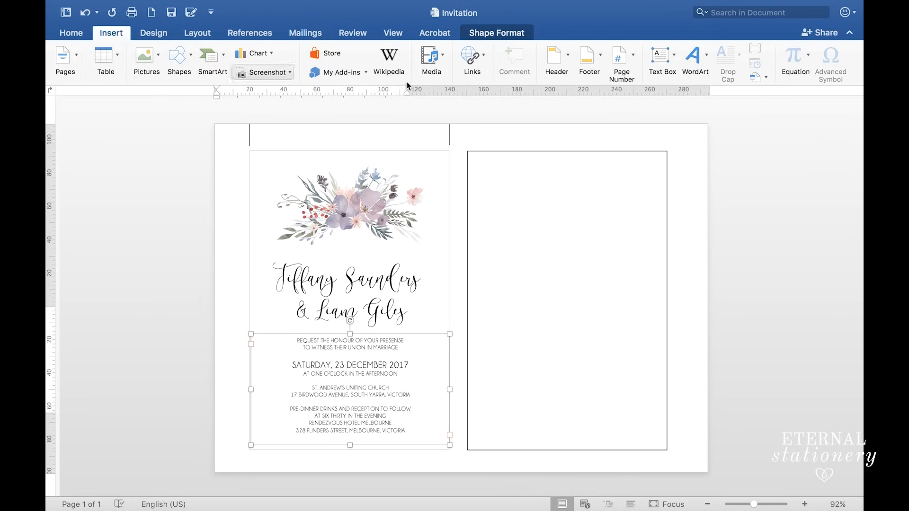
click(661, 57)
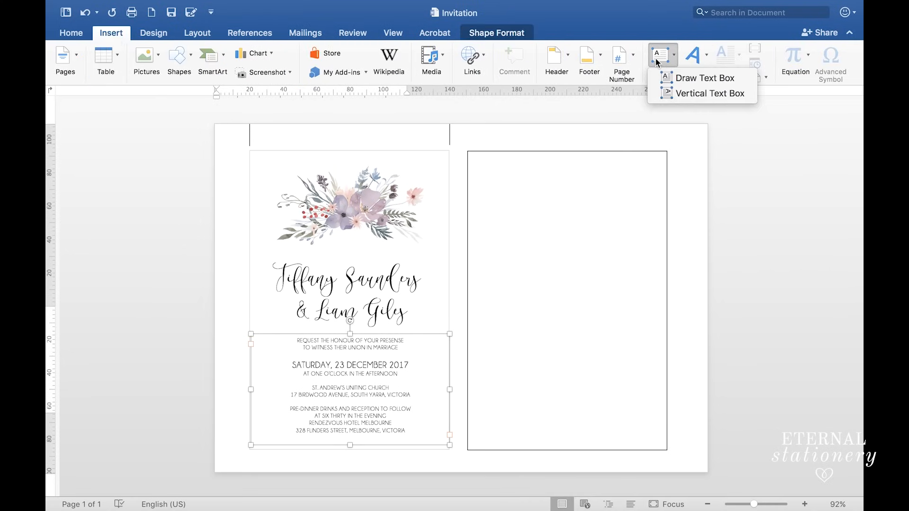
click(704, 78)
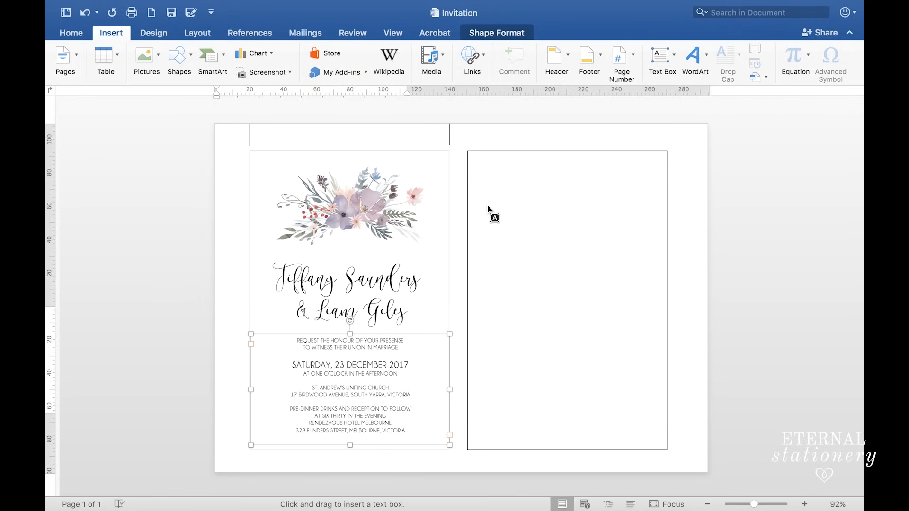
drag(486, 208, 569, 254)
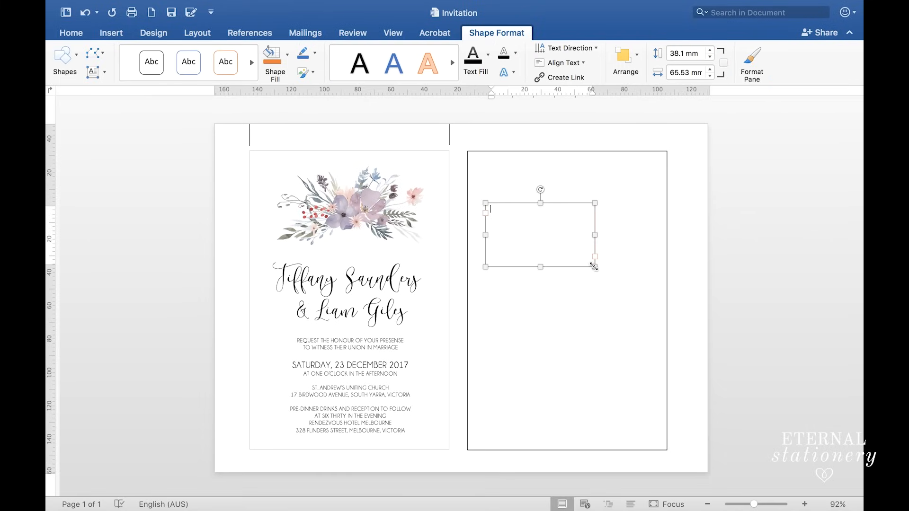
Enter the name 'Tiffany' in the text box in script lettering at size 60
text(Hello)
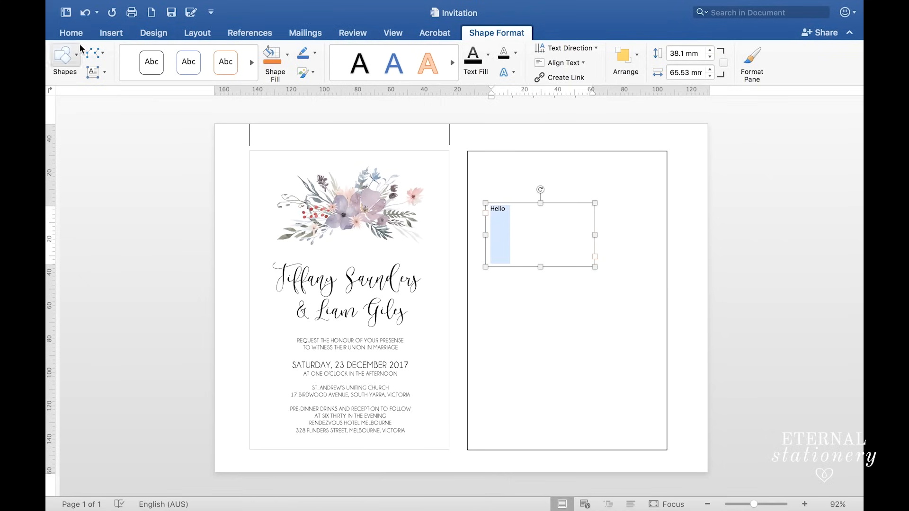
click(71, 32)
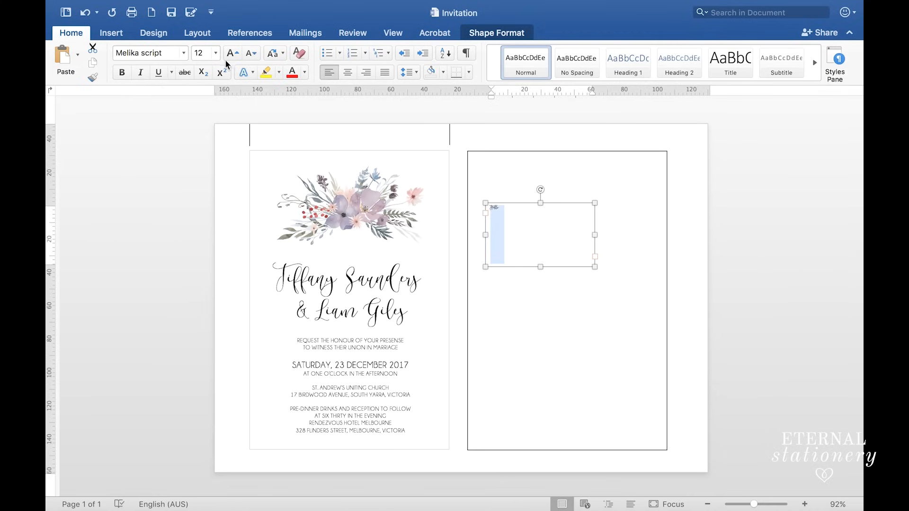
click(199, 53)
text(60)
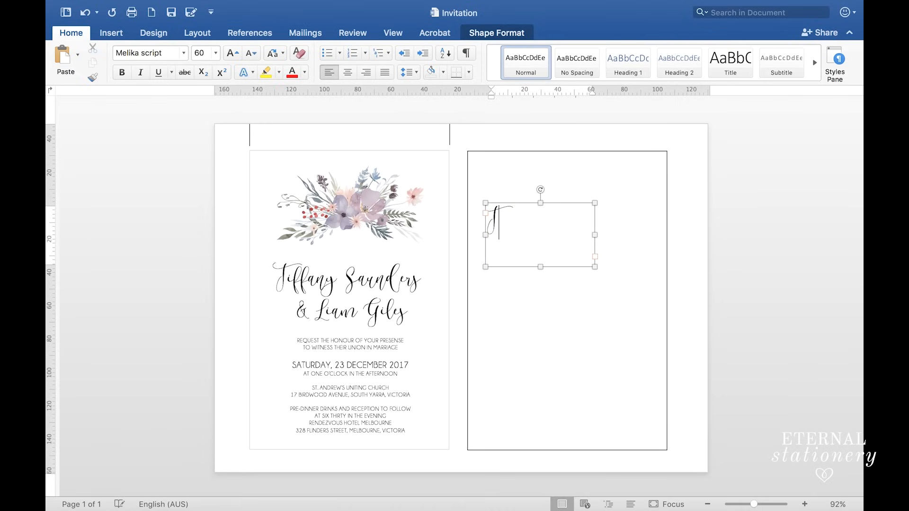
text(Tiffan)
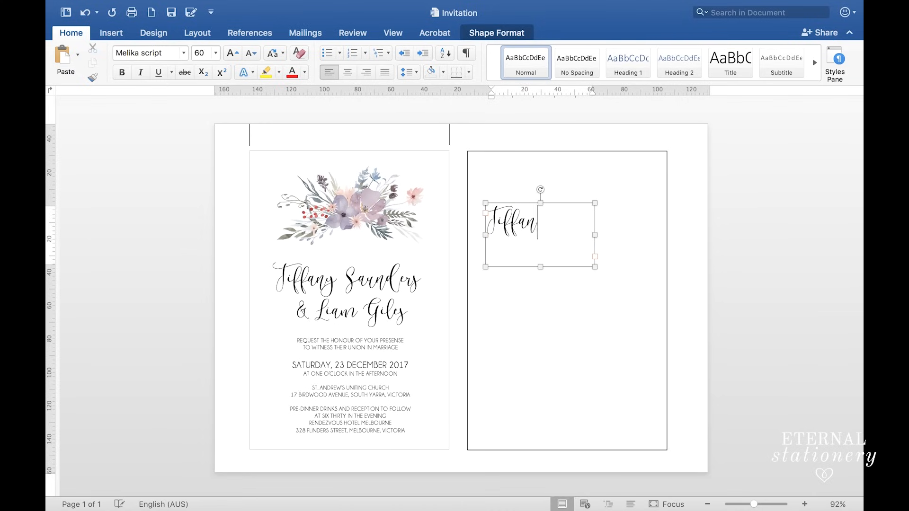
text(y)
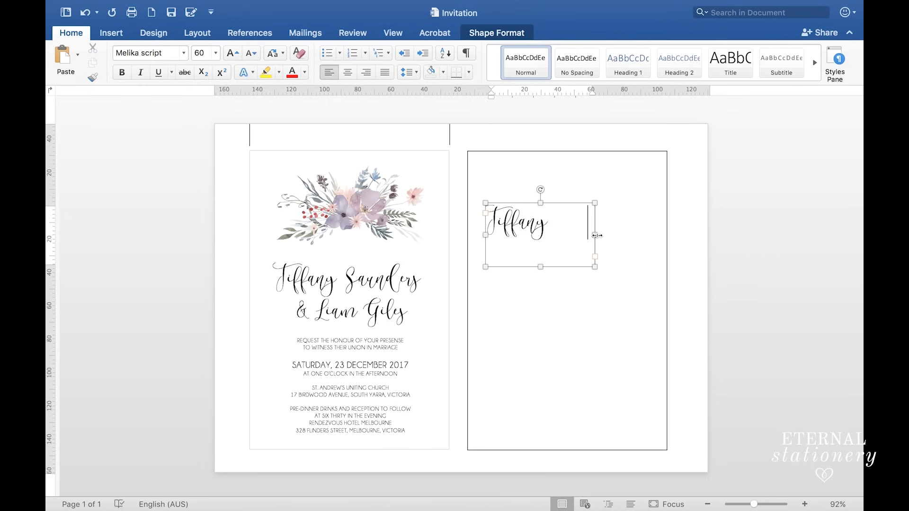
Widen the name text box to about 110 mm to fit the name
drag(594, 234, 669, 248)
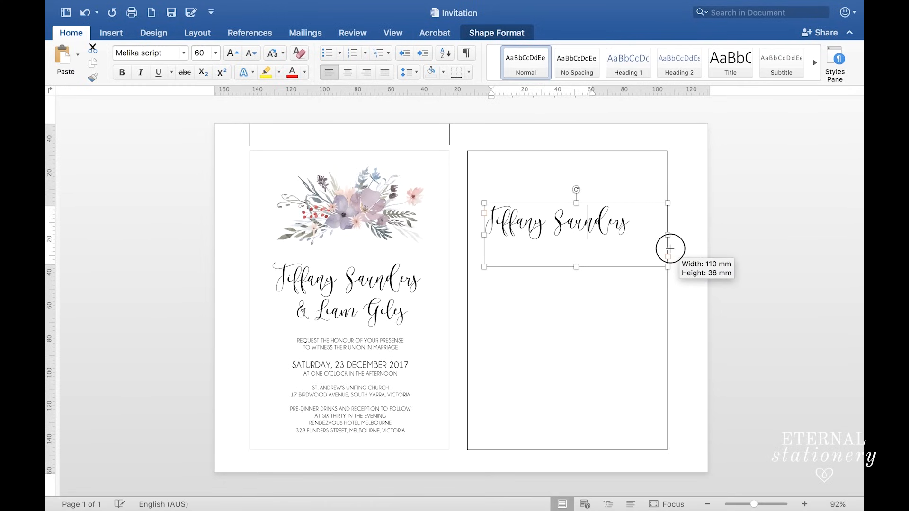
drag(670, 249, 470, 238)
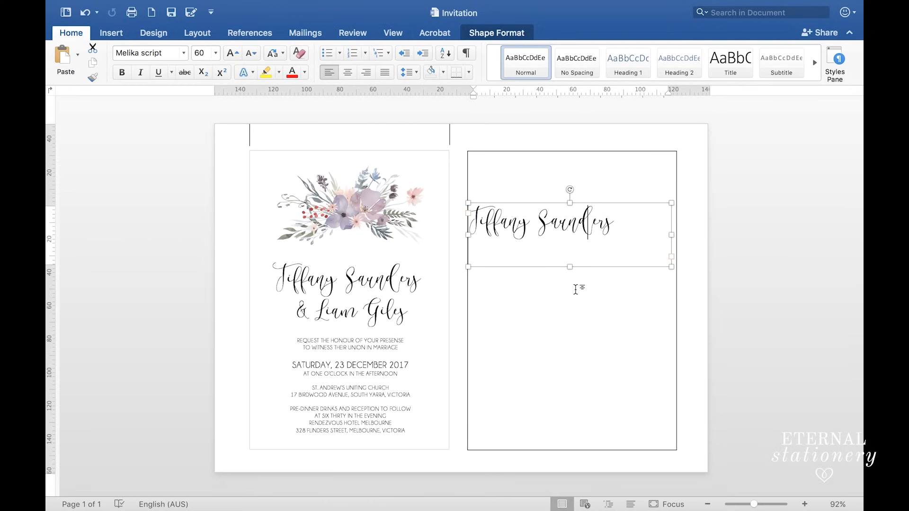
Widen the name text box to 116 mm and set its wrapping to In Front of Text
drag(671, 235, 661, 235)
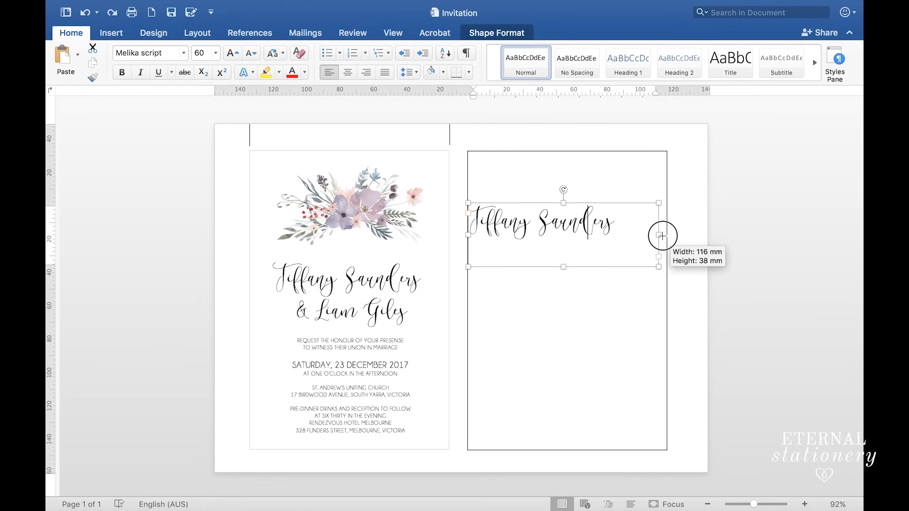
drag(661, 235, 657, 234)
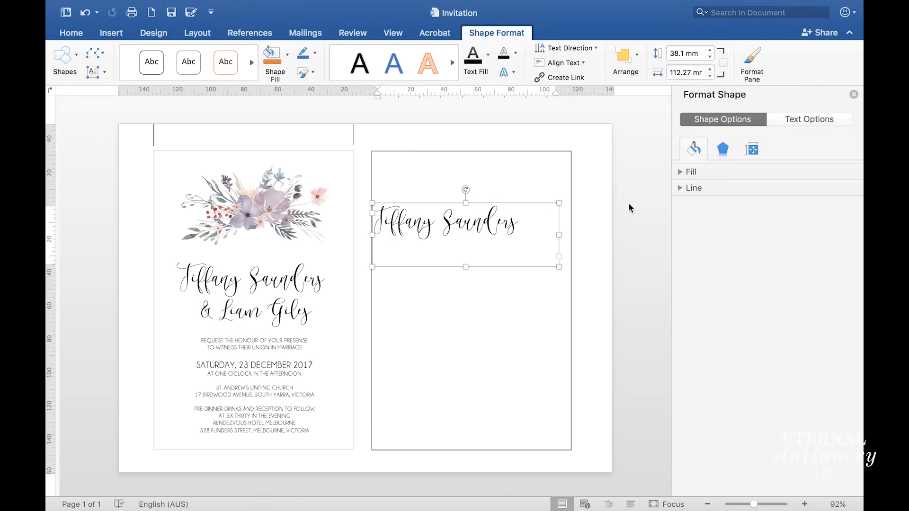
click(625, 60)
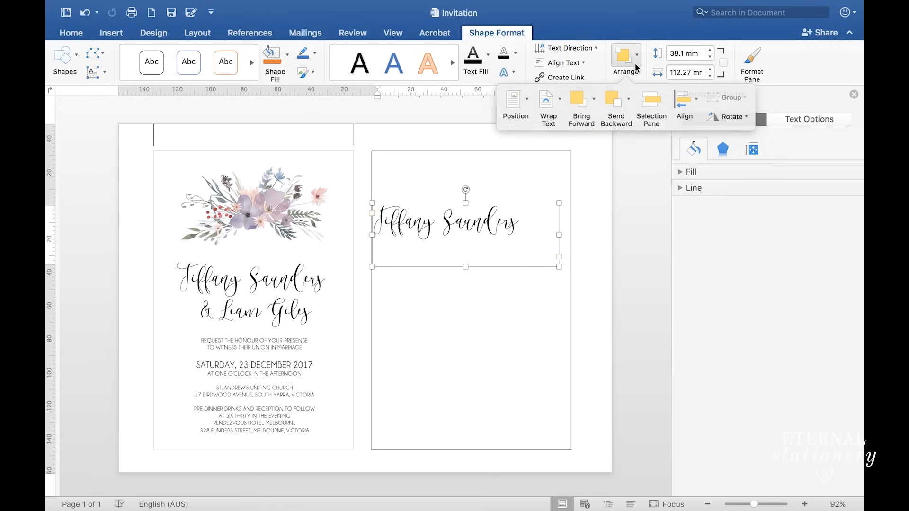
click(547, 104)
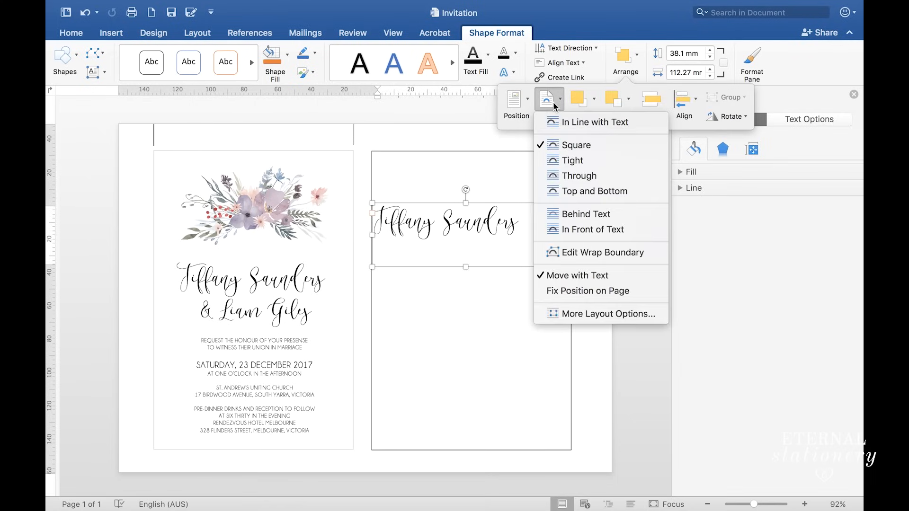
mouse_move(578, 229)
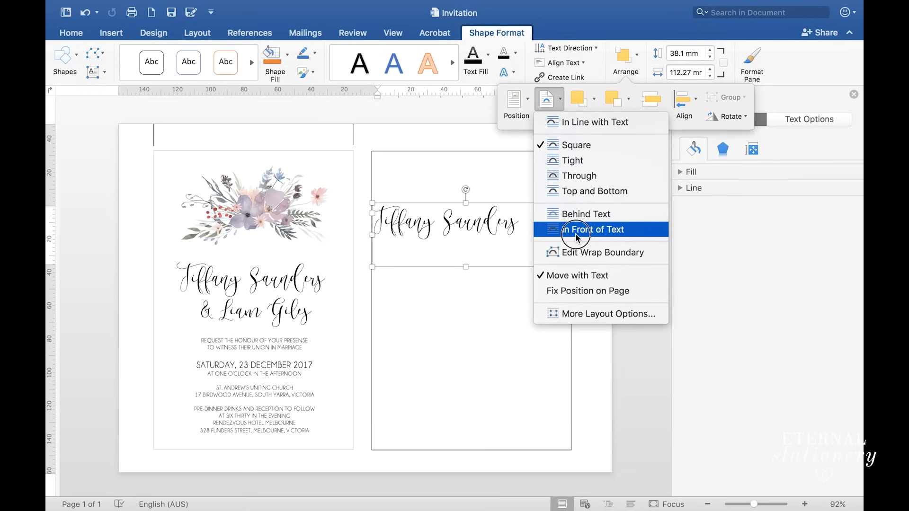
click(592, 229)
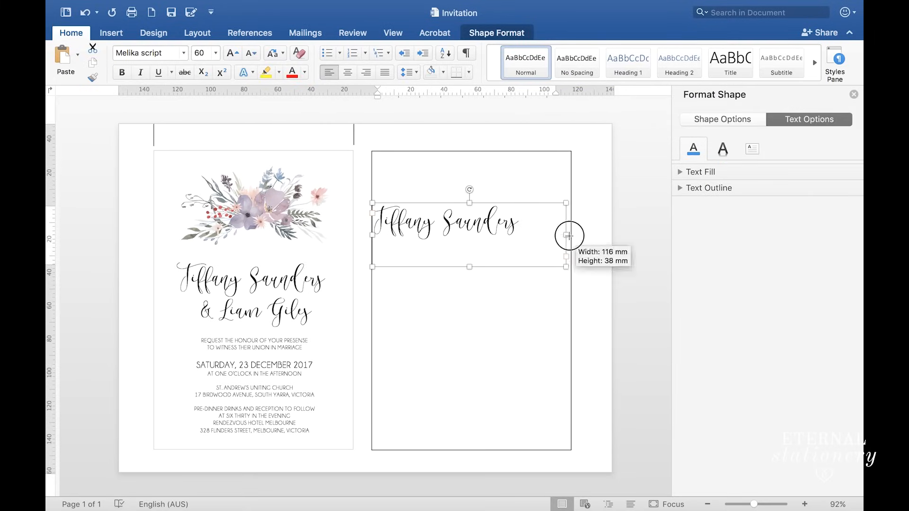
drag(565, 235, 551, 236)
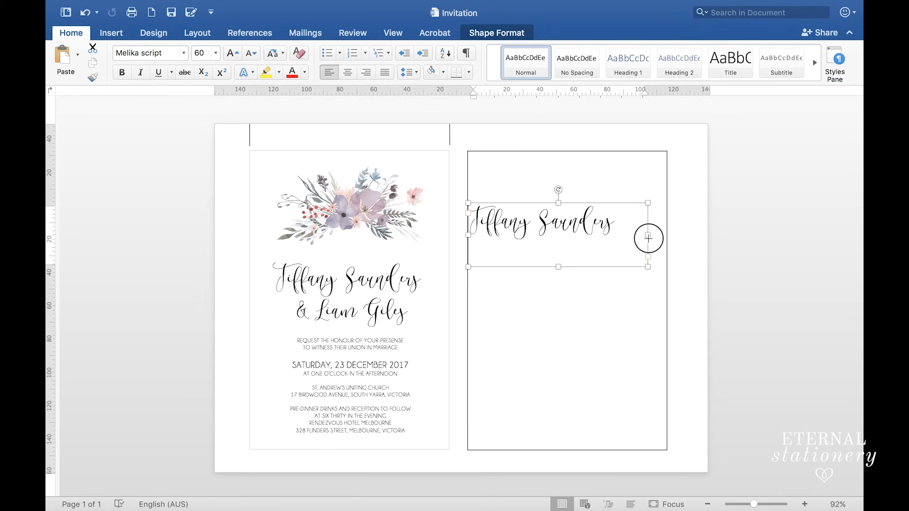
drag(648, 237, 665, 238)
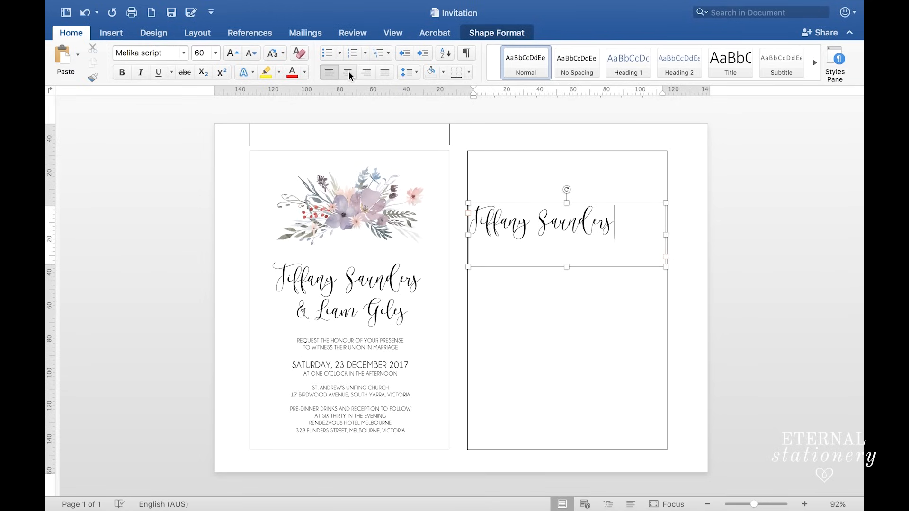
click(347, 72)
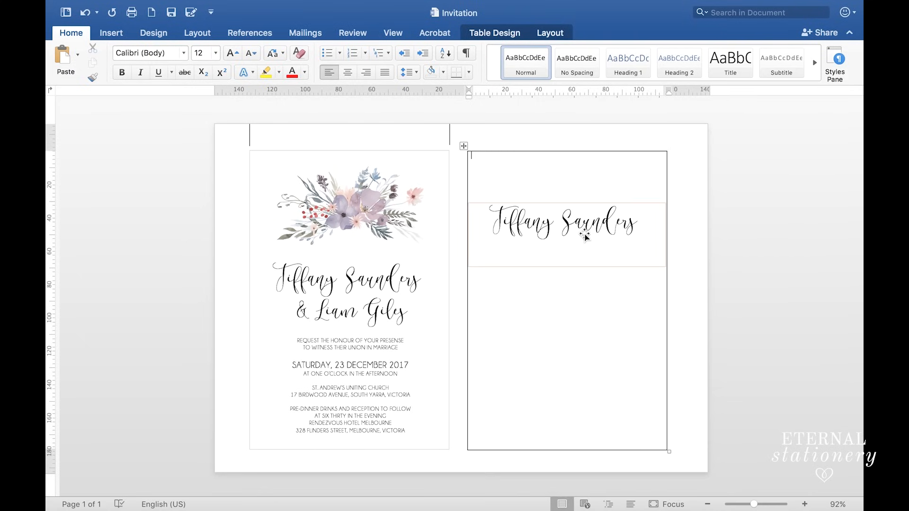
click(565, 224)
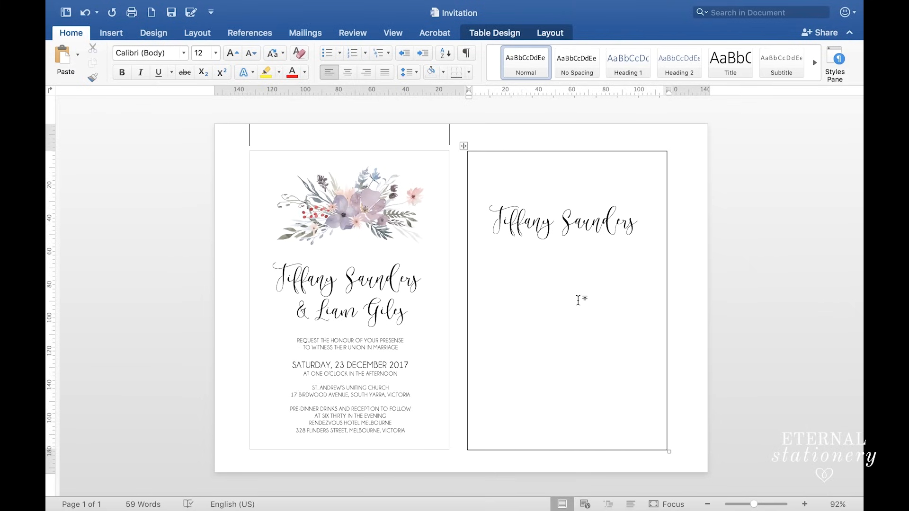
click(566, 234)
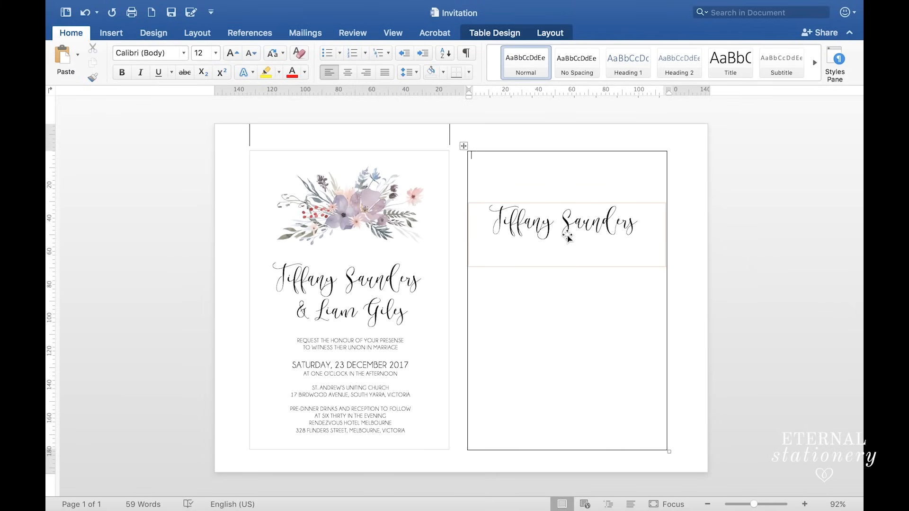
click(566, 223)
text(&)
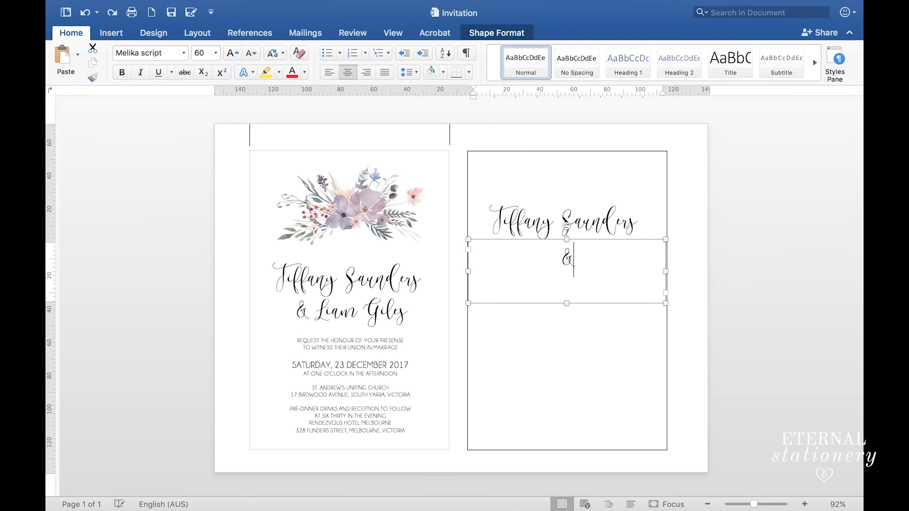
text(Liam Giles)
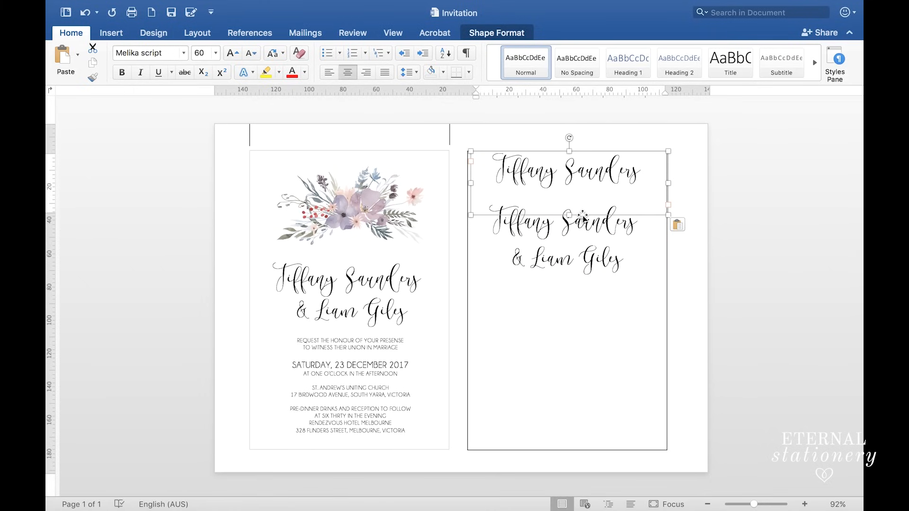
Move the duplicate name box lower in the cell and check its script font
drag(584, 218, 579, 361)
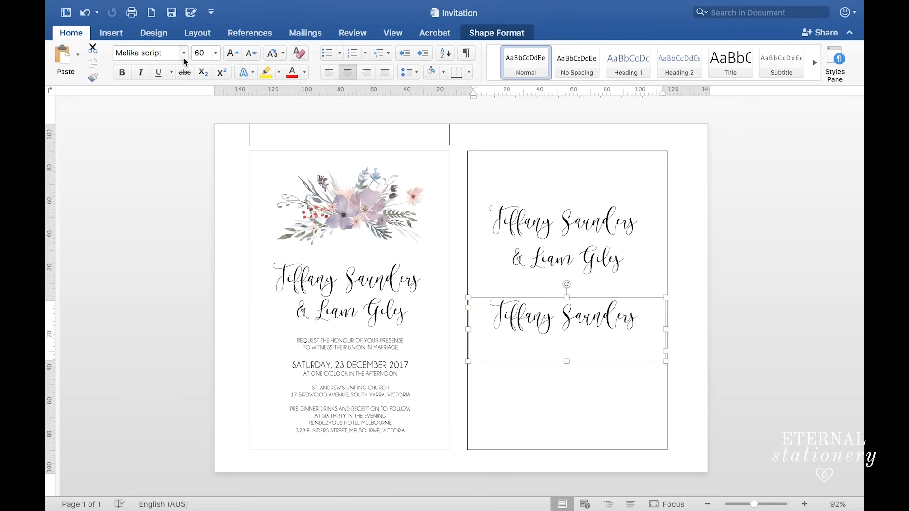
click(145, 53)
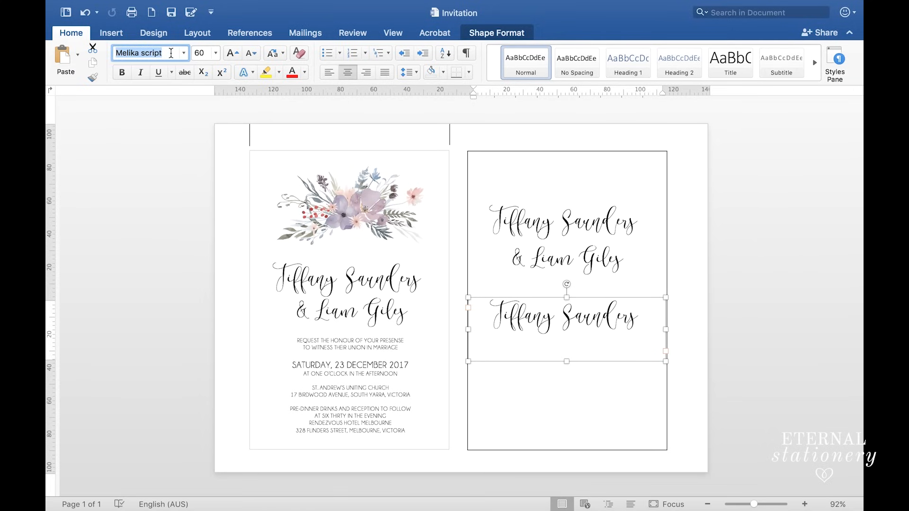
click(150, 53)
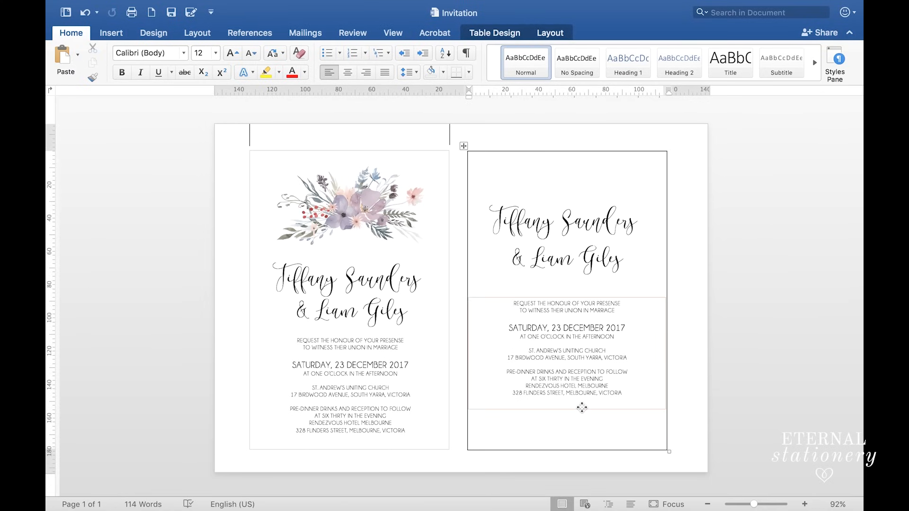
click(471, 155)
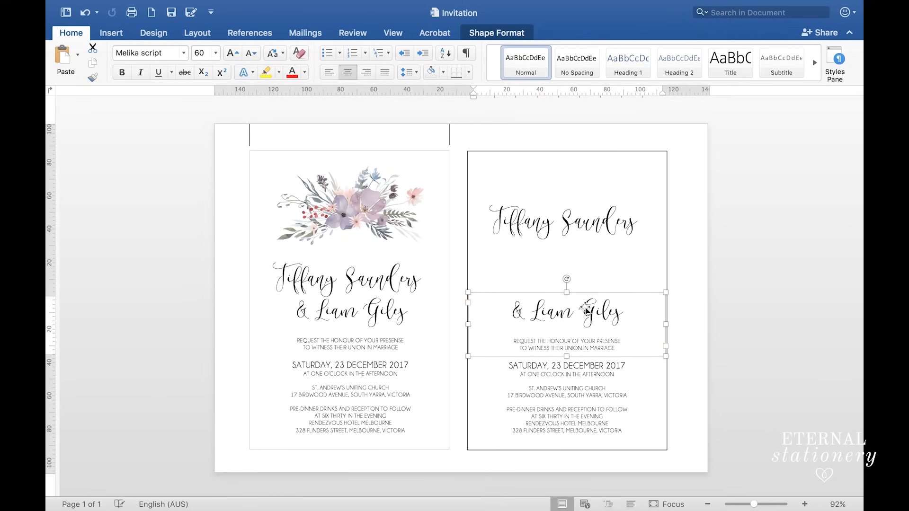
drag(566, 322, 585, 270)
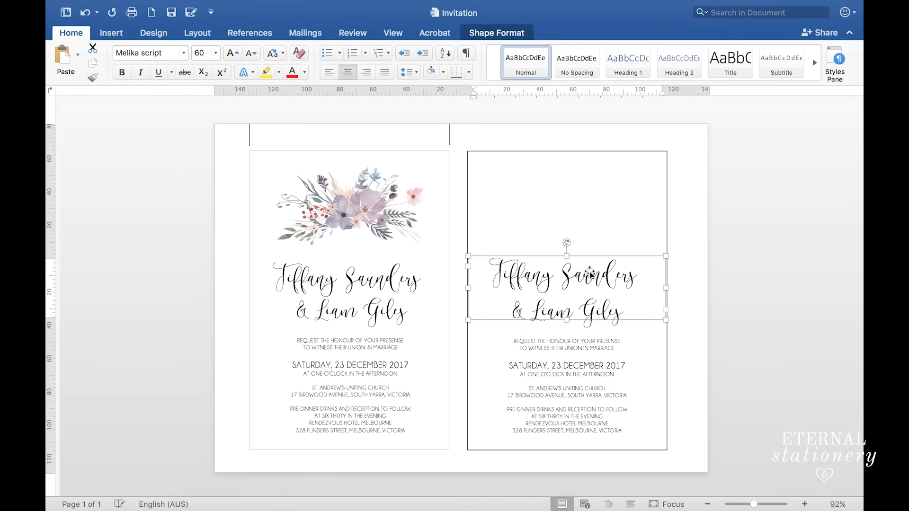
click(681, 252)
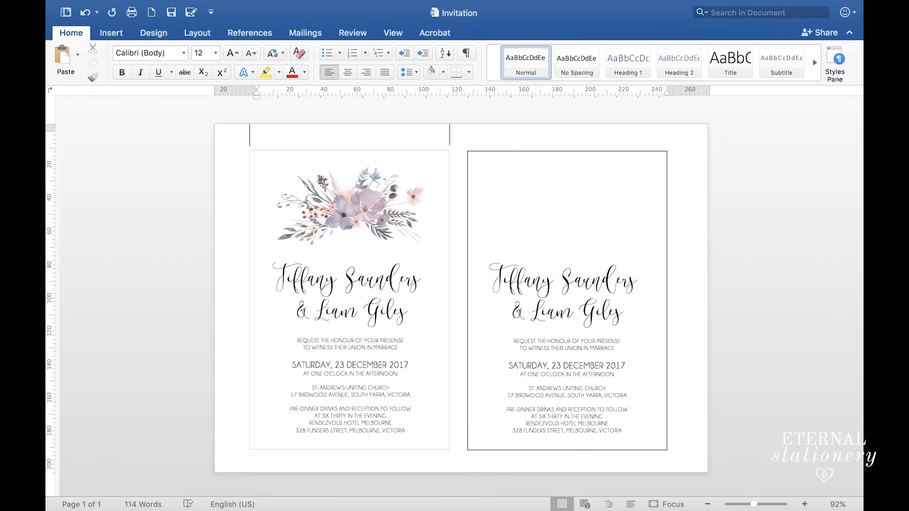
click(256, 135)
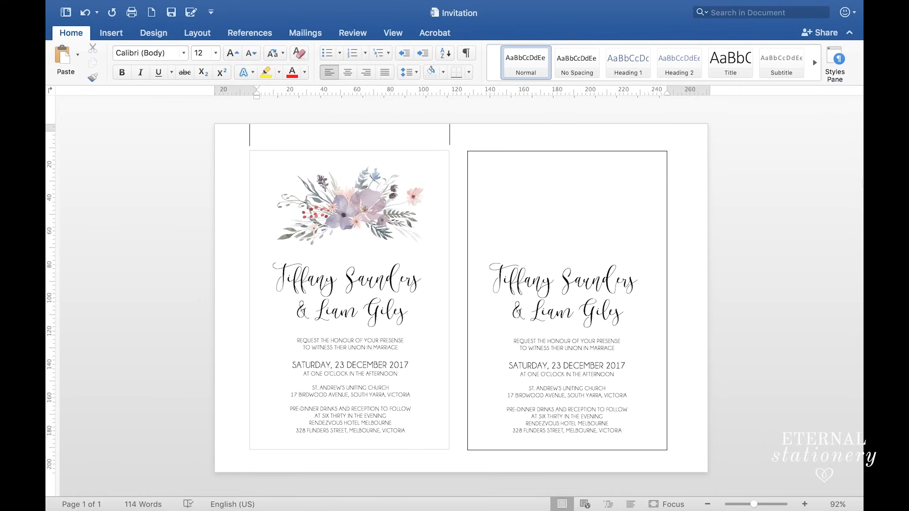
click(257, 135)
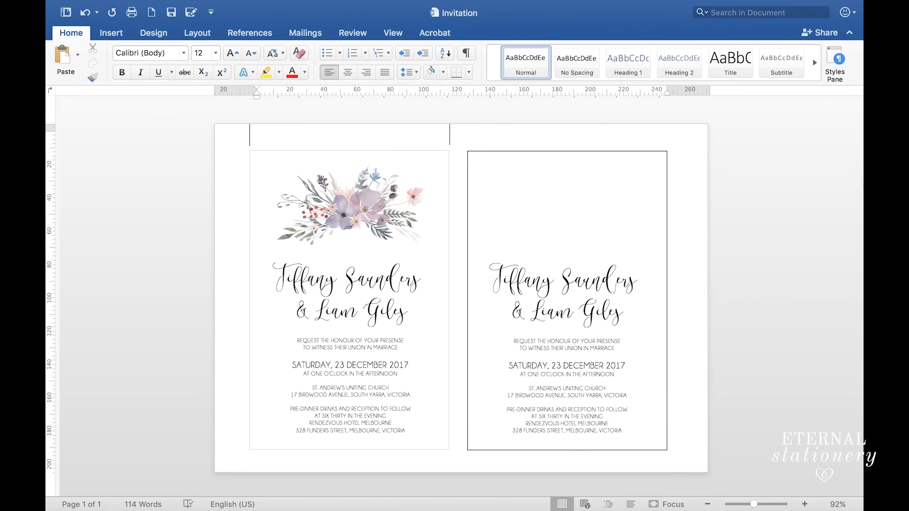
click(256, 134)
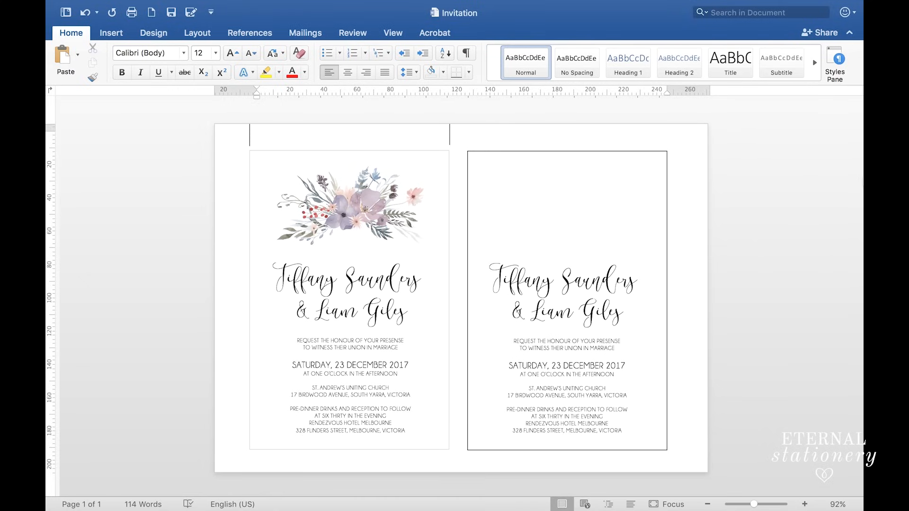
click(256, 135)
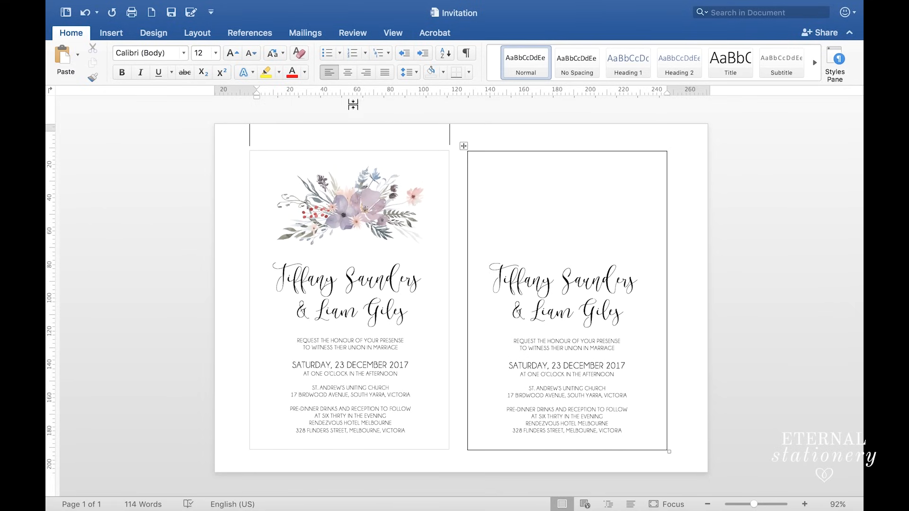
Insert the Flowers.png watercolour picture from file into the document
click(110, 32)
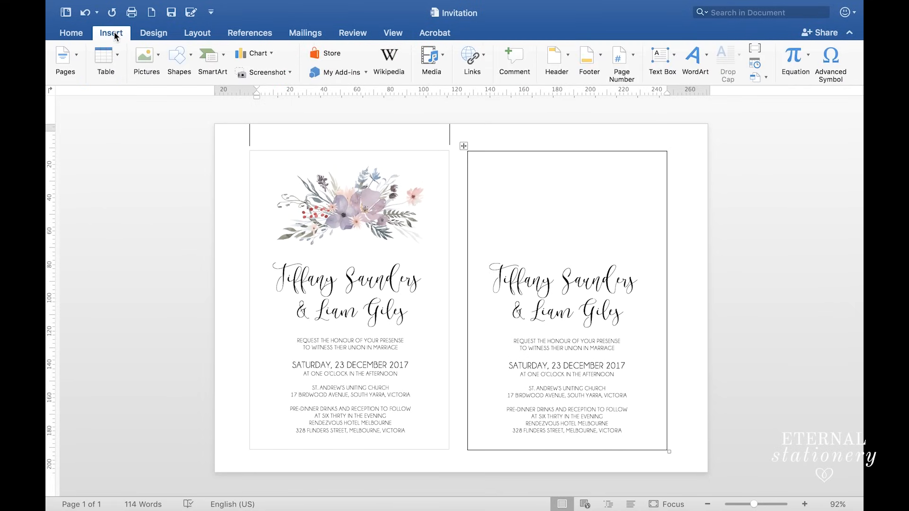
click(145, 57)
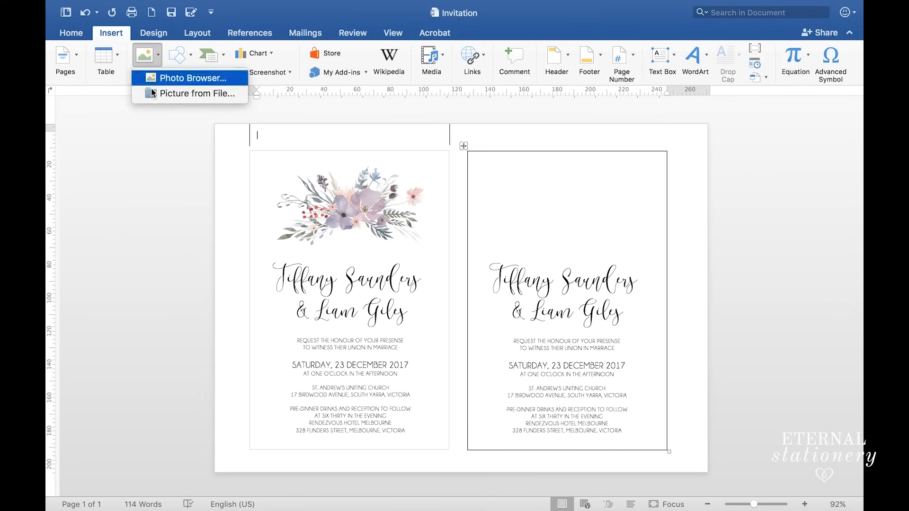
click(194, 94)
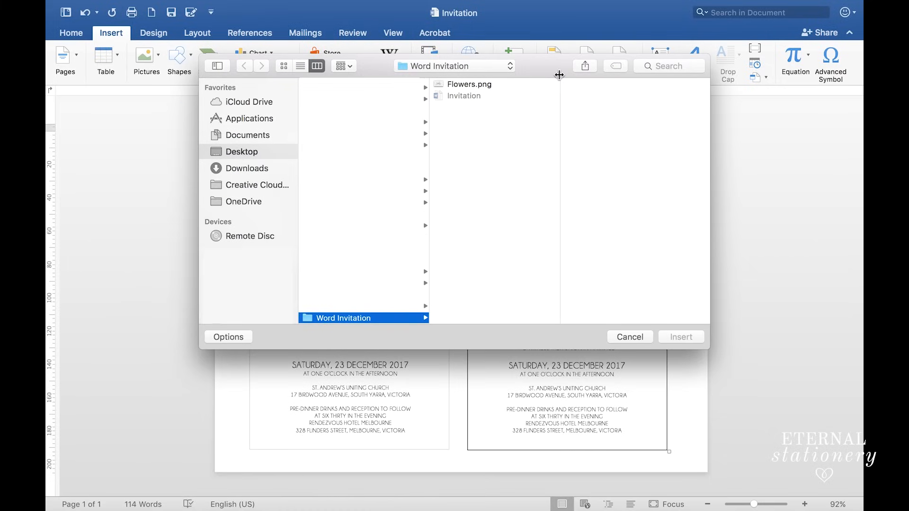
click(469, 84)
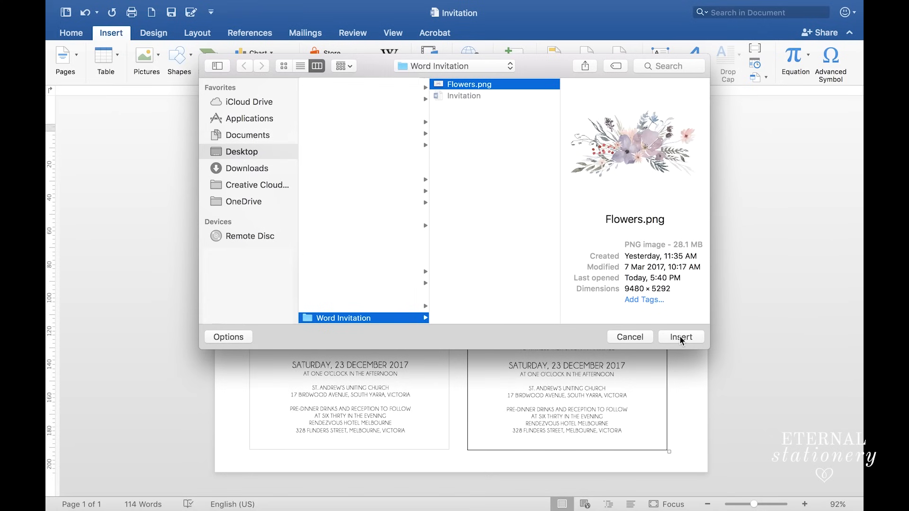
click(679, 337)
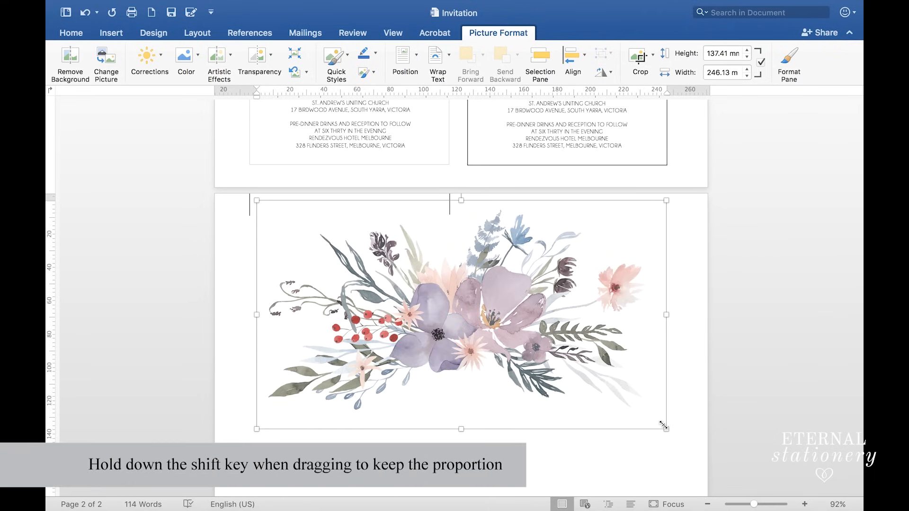
Shrink the flower image proportionally and align it centered at the top of the right-hand box
drag(666, 428, 569, 379)
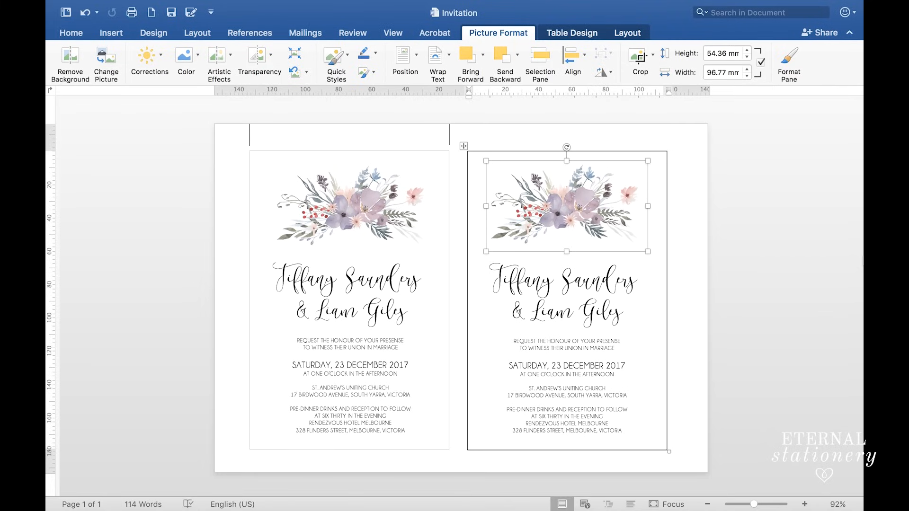
mouse_move(832, 258)
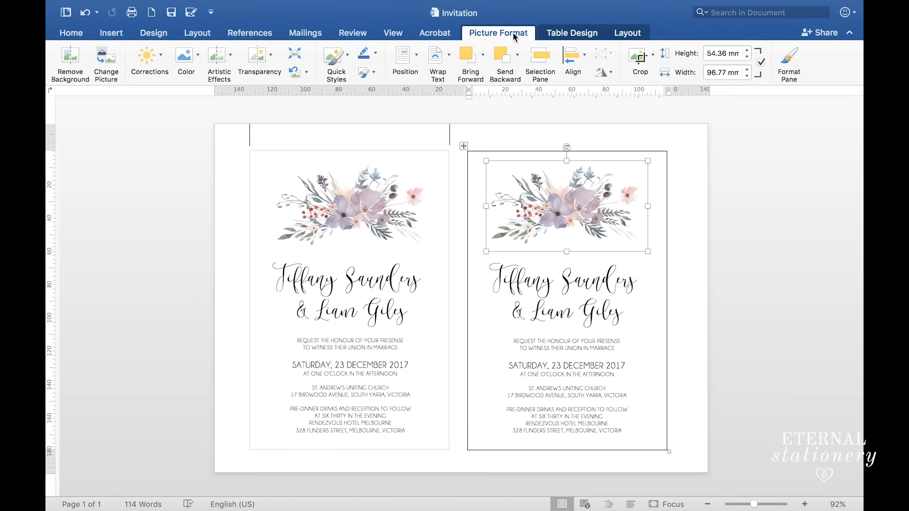
click(572, 57)
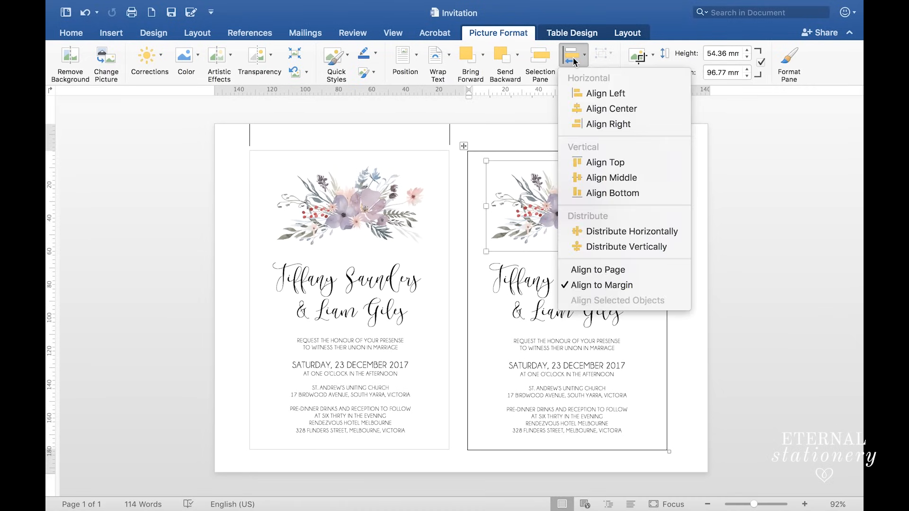
mouse_move(600, 115)
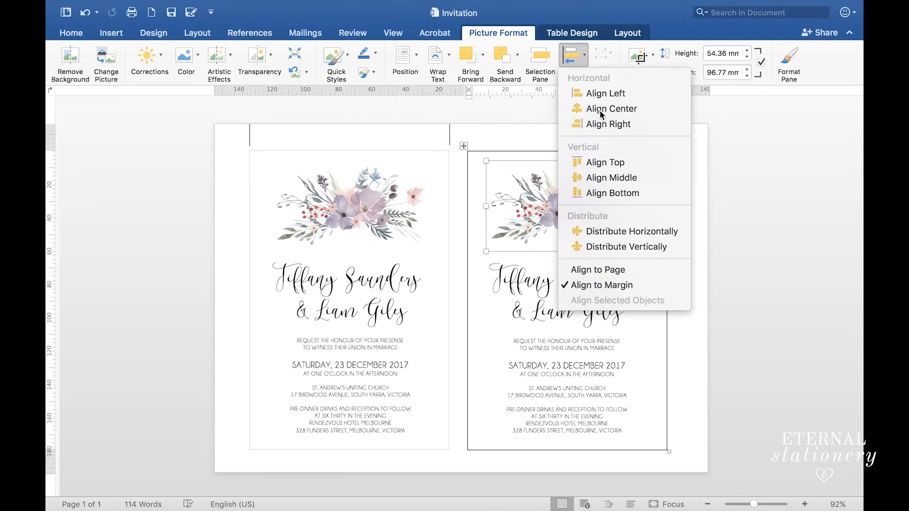
click(610, 108)
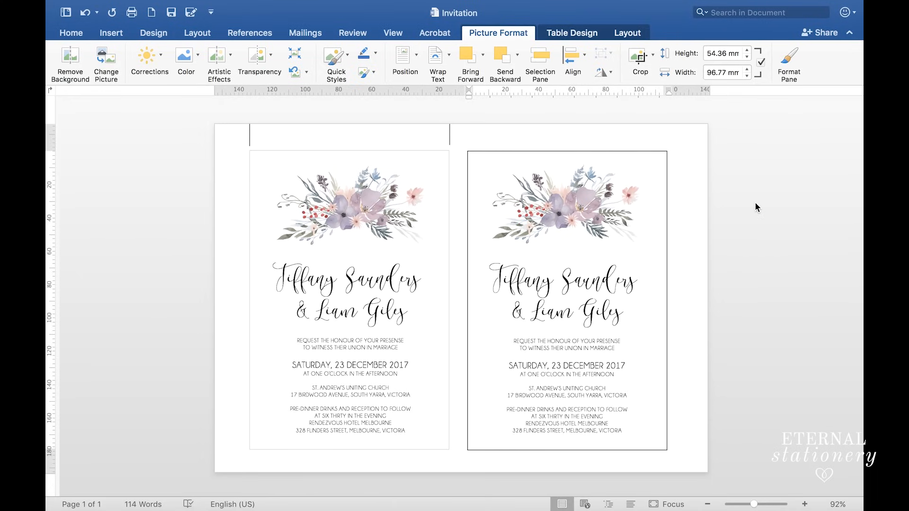